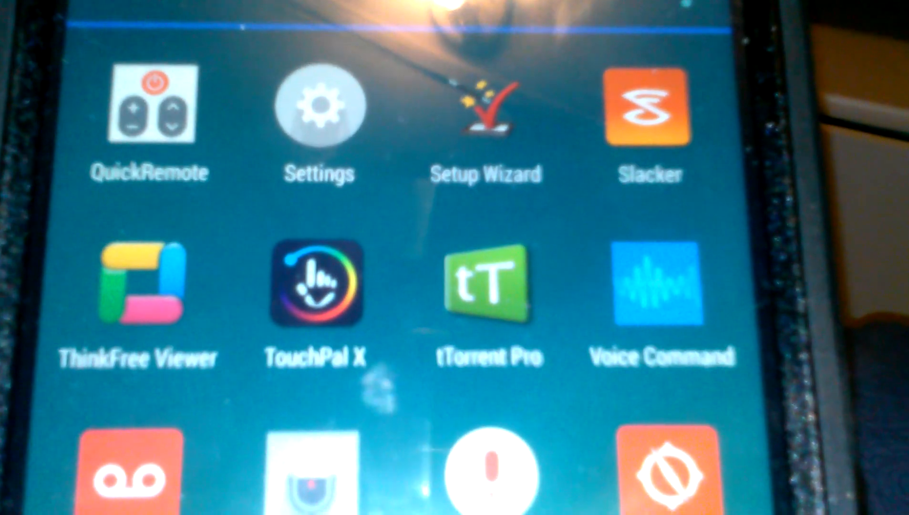
{"action": "scroll", "scroll_direction": "left", "scroll_amount": 3}
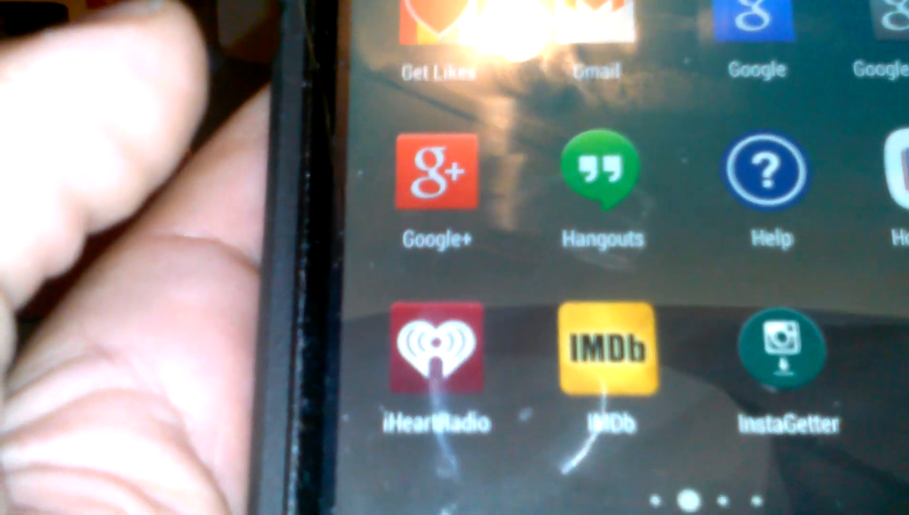